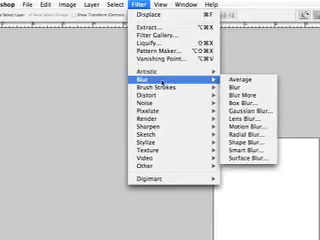
mouse_move(118, 122)
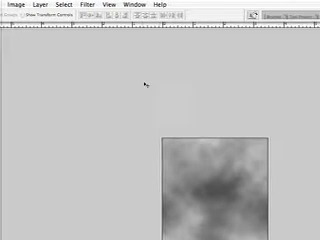
Reapply the Radial Blur so the cloud texture smears more strongly and circularly
left_click(84, 6)
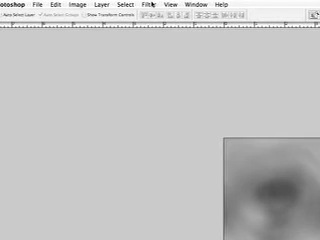
left_click(156, 6)
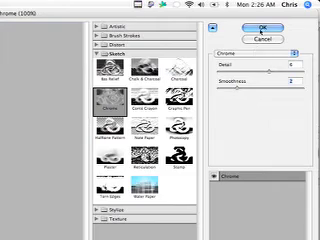
Confirm the Chrome effect, turning the embossed clouds into liquid-metal ripples
left_click(262, 26)
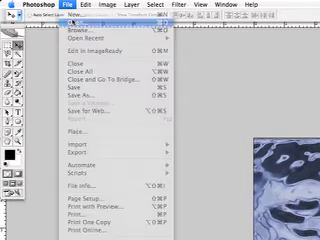
Bring up the Open dialog from the File menu to choose another image
left_click(76, 32)
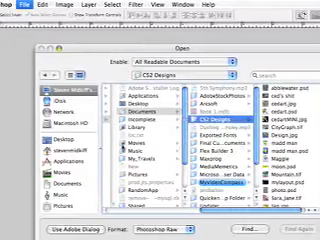